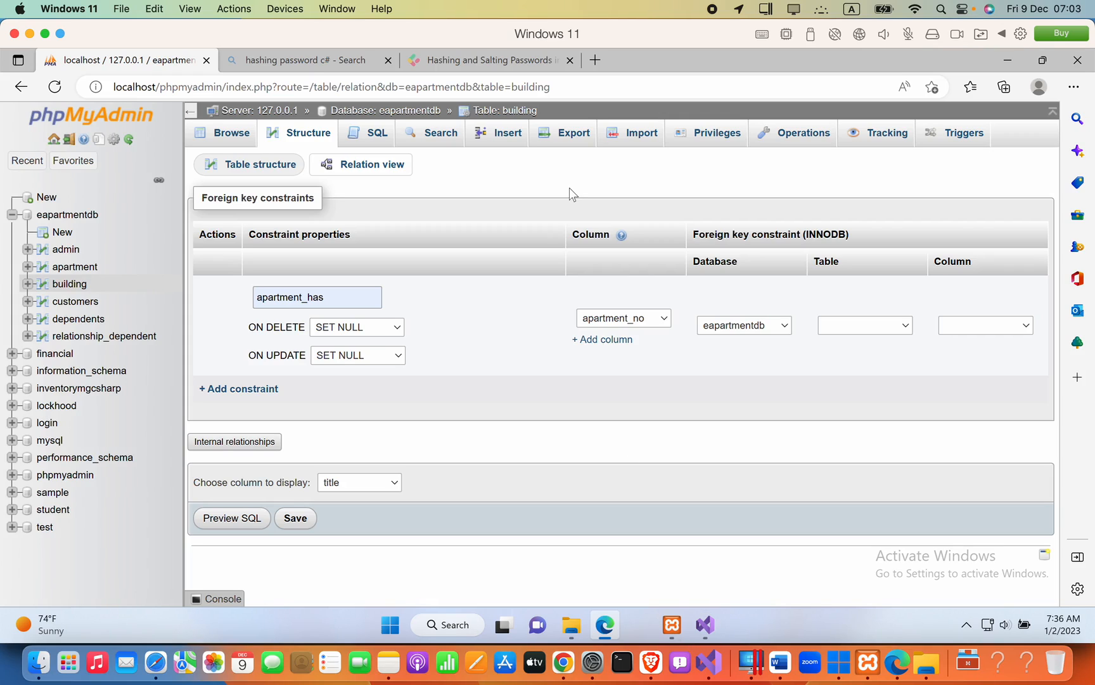
{"action": "mouse_move", "coordinate": [341, 254]}
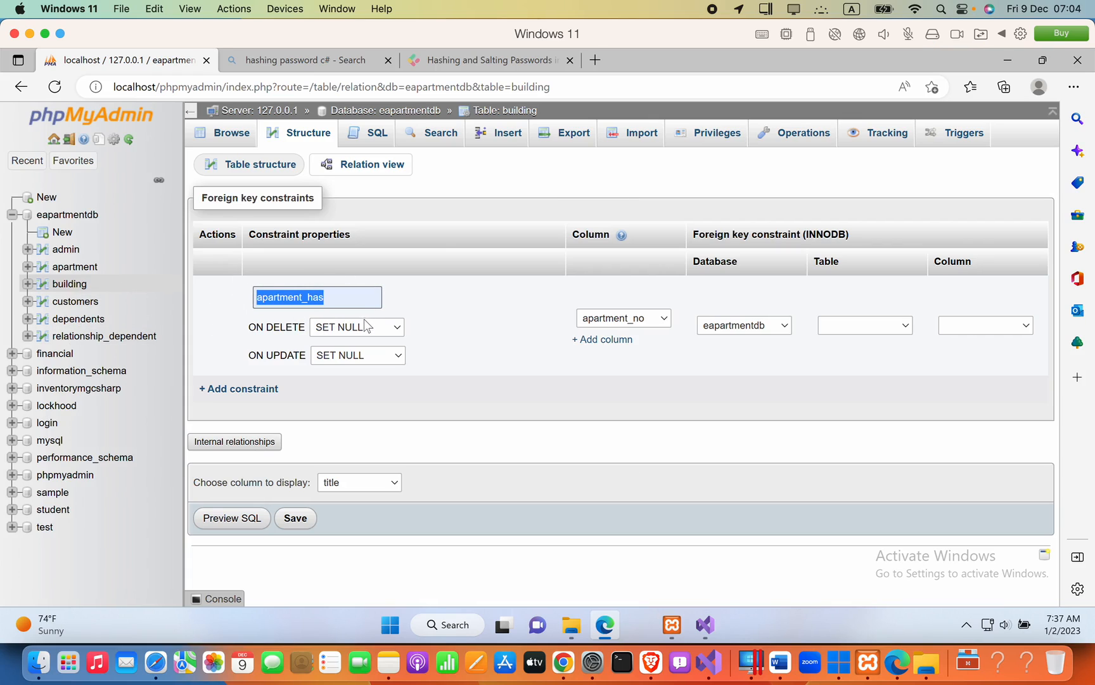
Step: Keep SET NULL on delete, constrain column apartment_no and reference the apartment table's id
{"action": "left_click", "coordinate": [357, 326]}
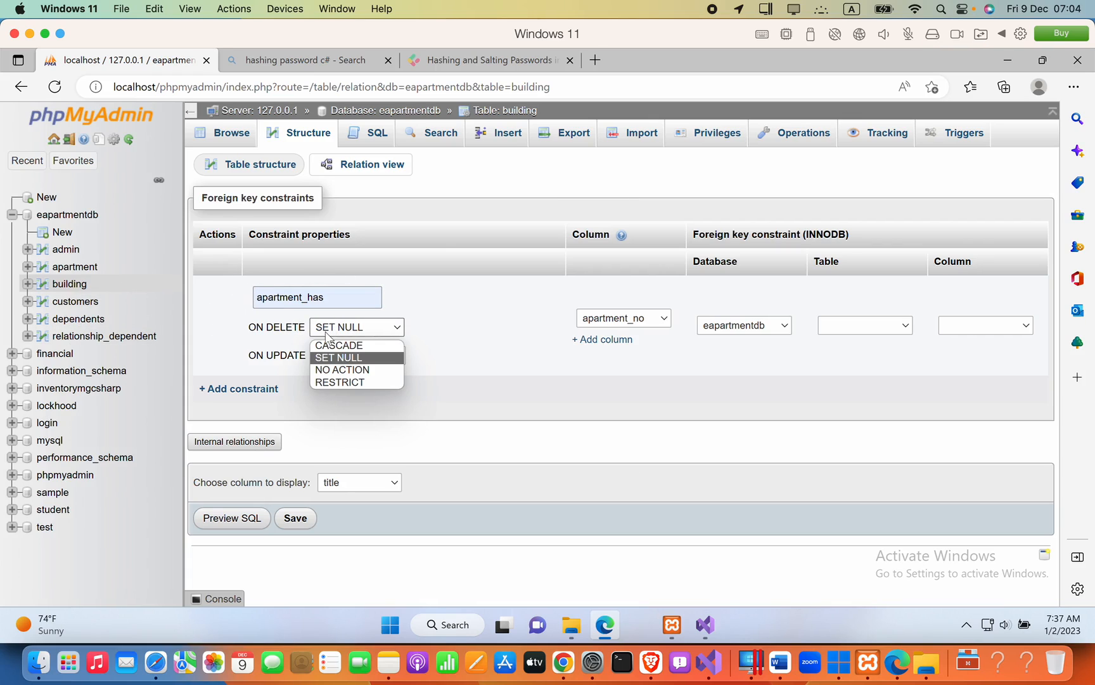
{"action": "left_click", "coordinate": [338, 357]}
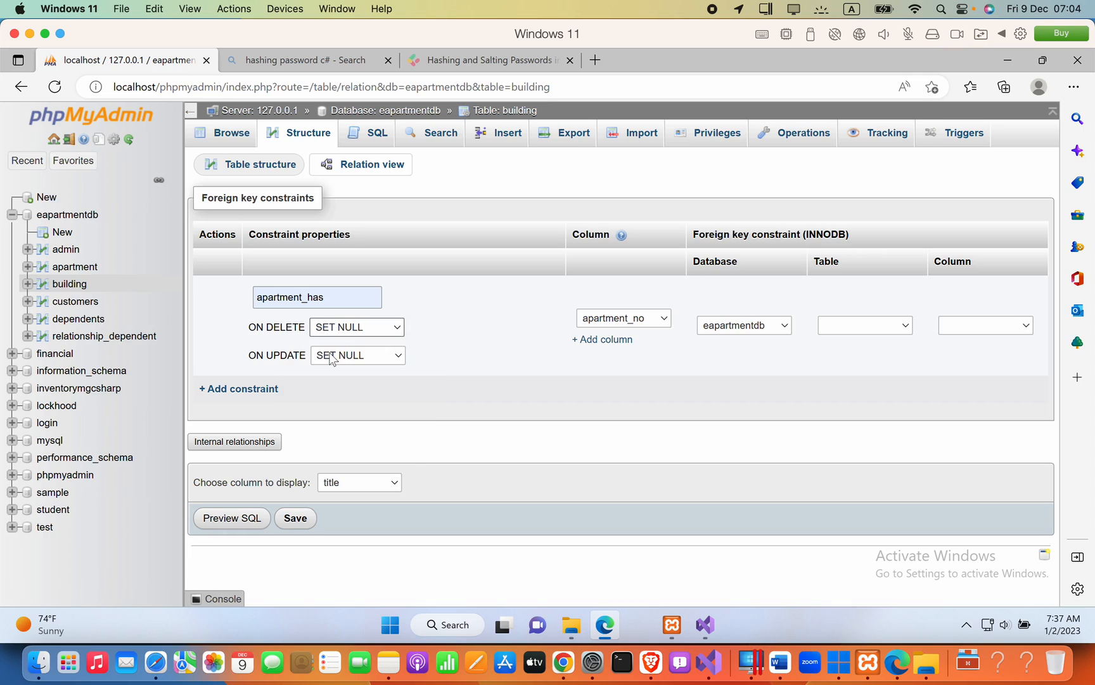
{"action": "mouse_move", "coordinate": [726, 309]}
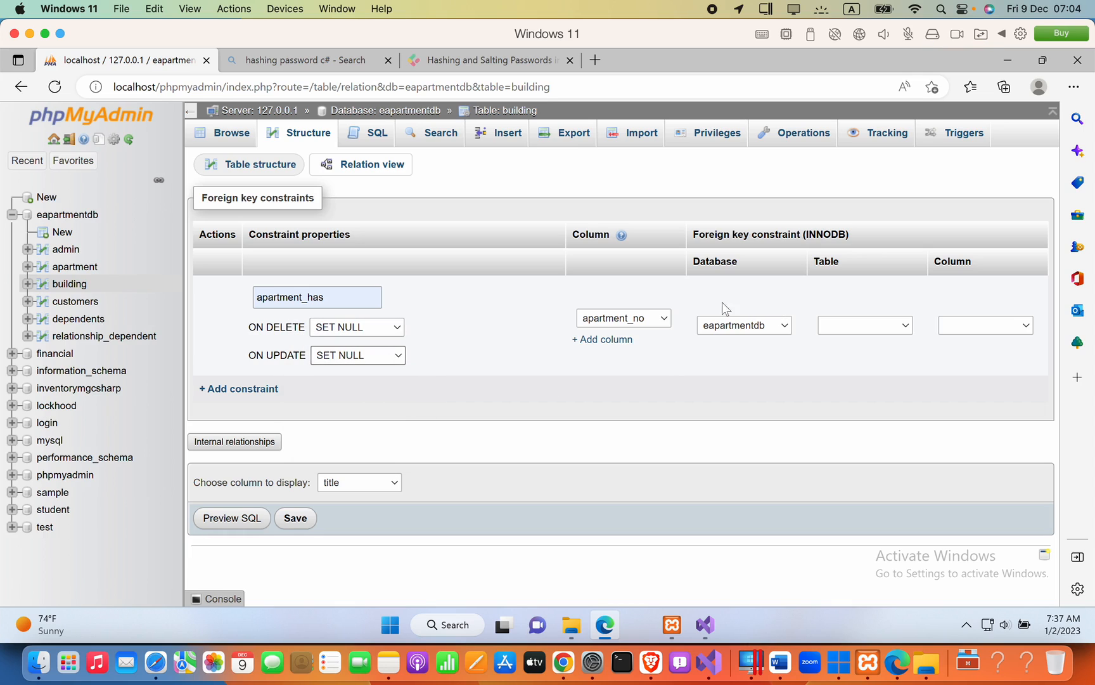
{"action": "left_click", "coordinate": [621, 318]}
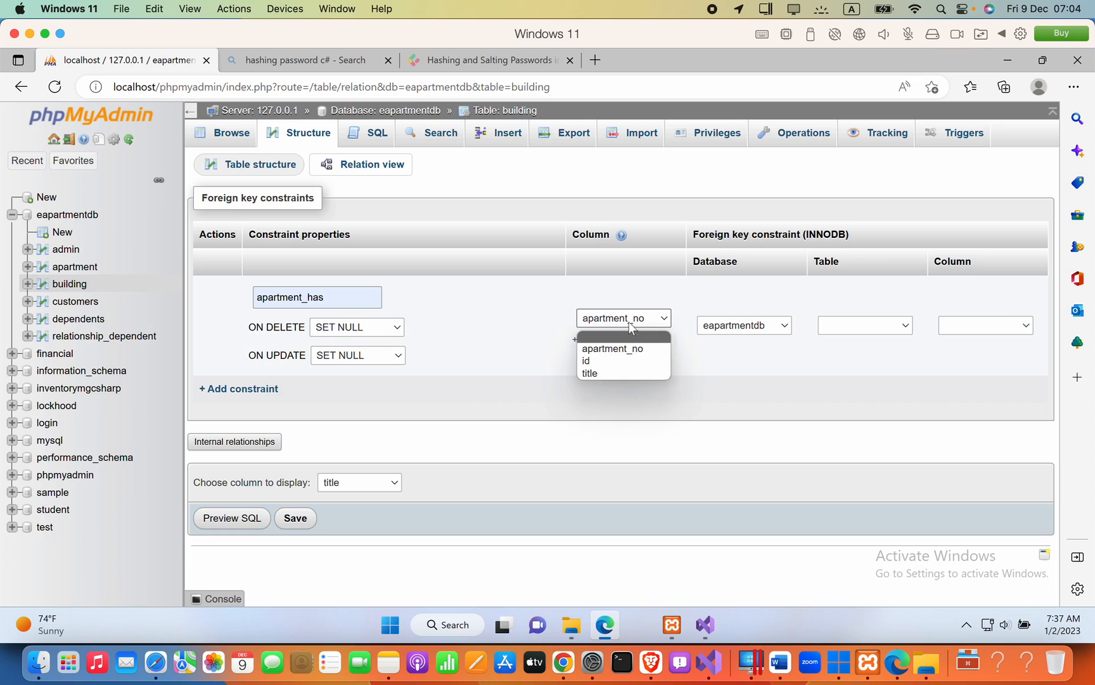
{"action": "left_click", "coordinate": [613, 349]}
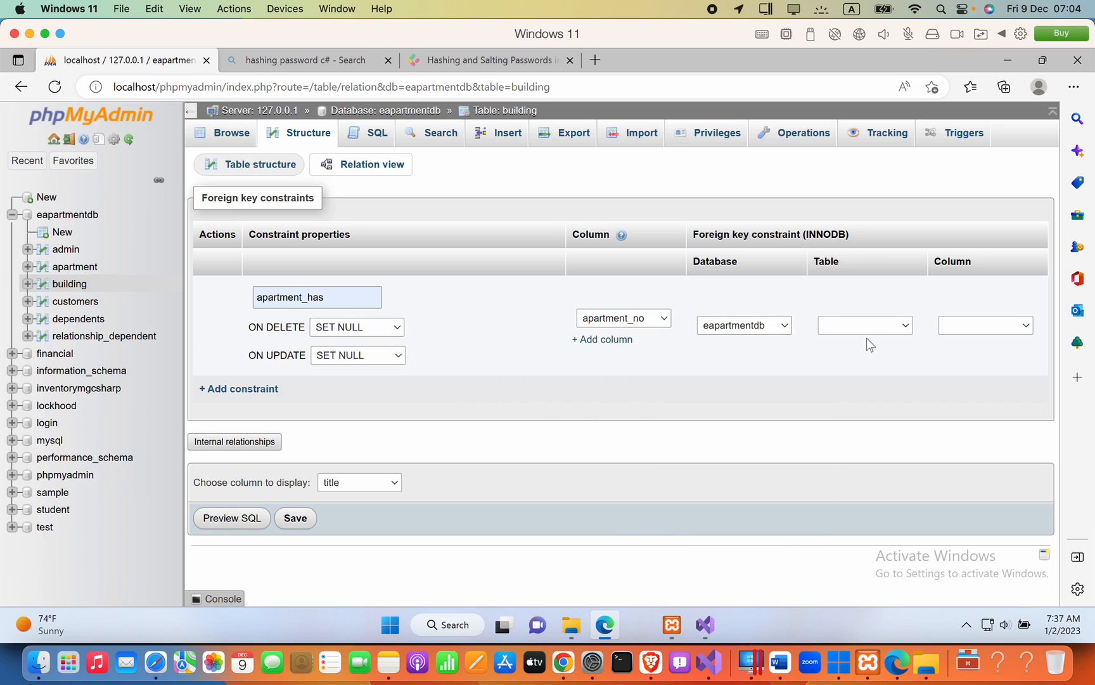
{"action": "left_click", "coordinate": [865, 325]}
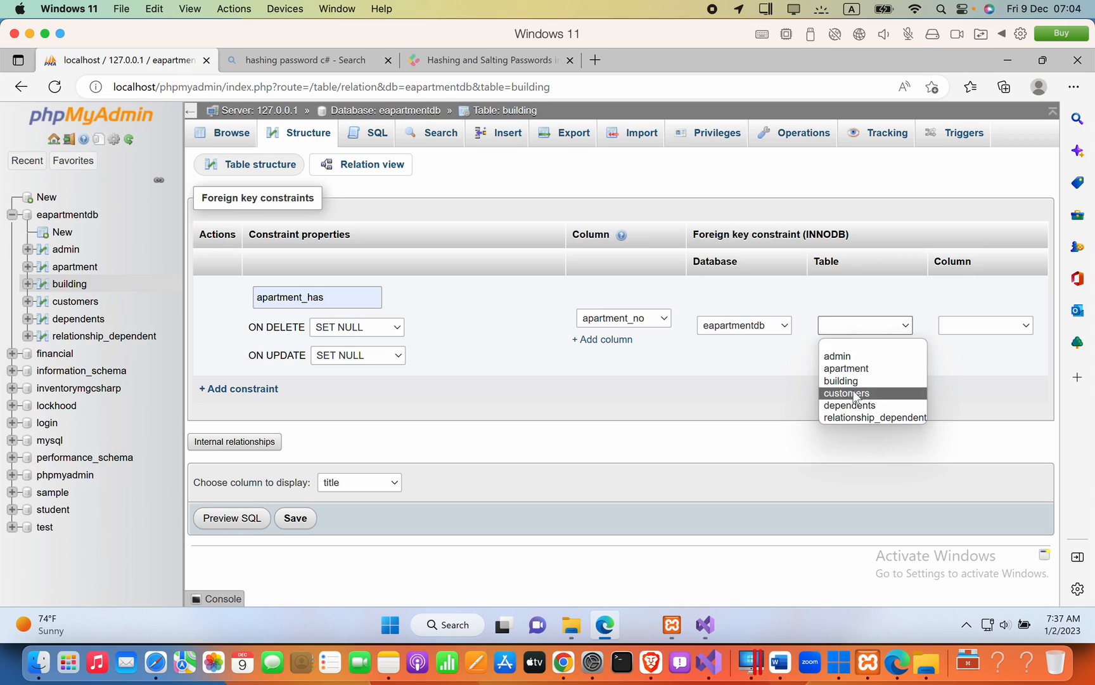
{"action": "left_click", "coordinate": [846, 368]}
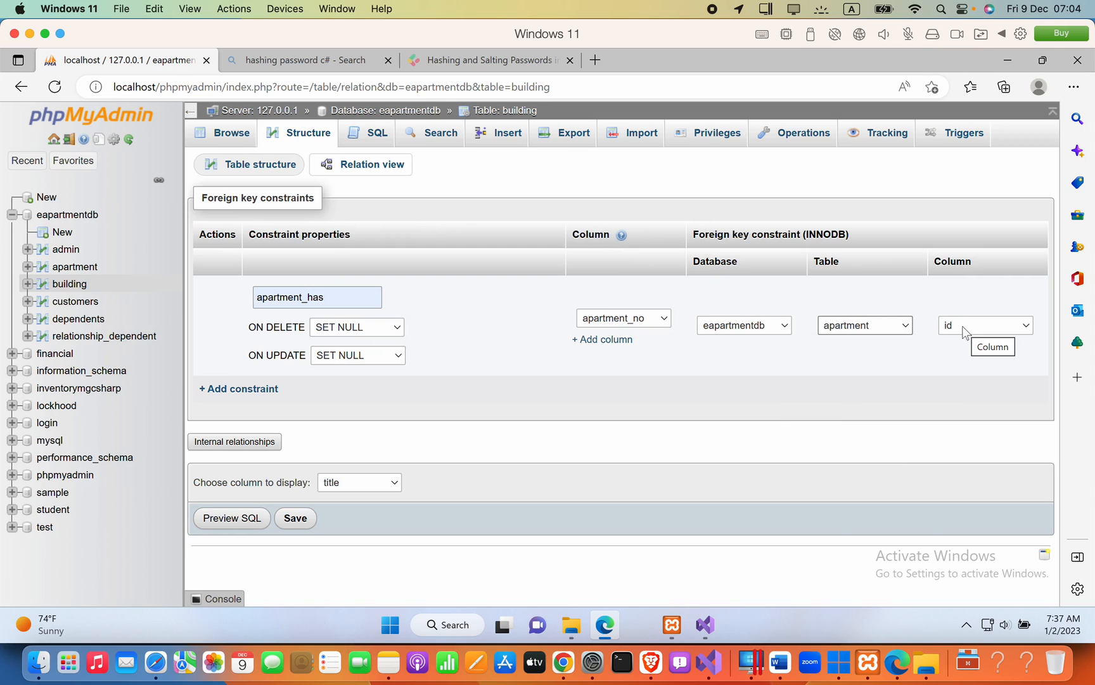
{"action": "mouse_move", "coordinate": [205, 565]}
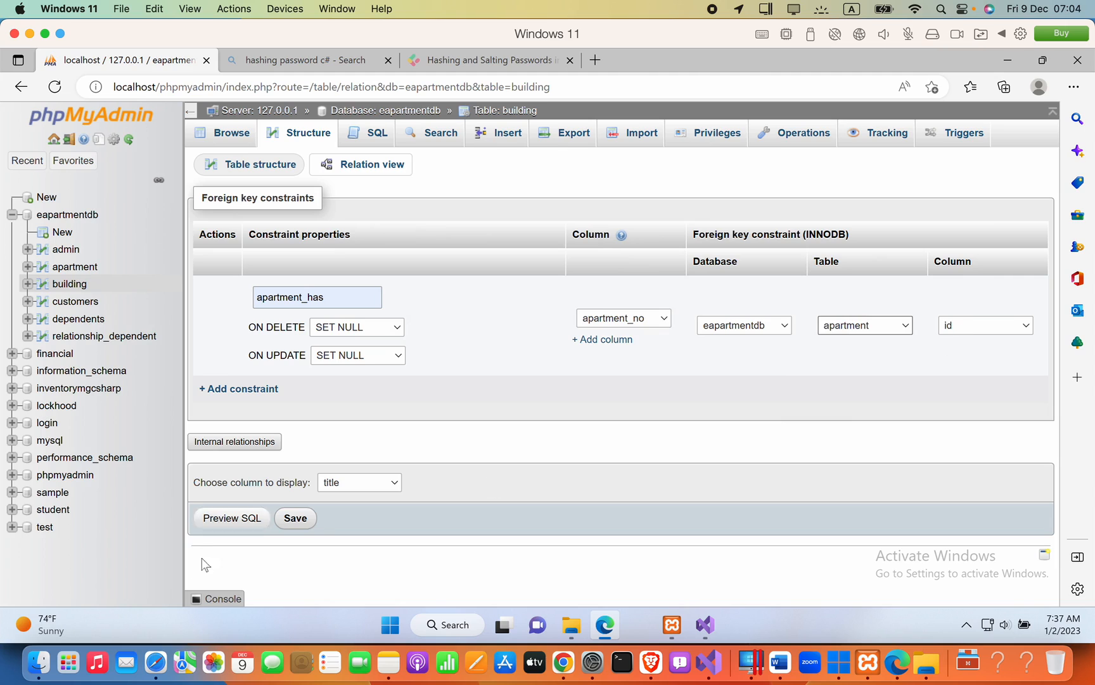
Step: Save the constraint and get the 'check data types' error on apartment_no
{"action": "left_click", "coordinate": [295, 518]}
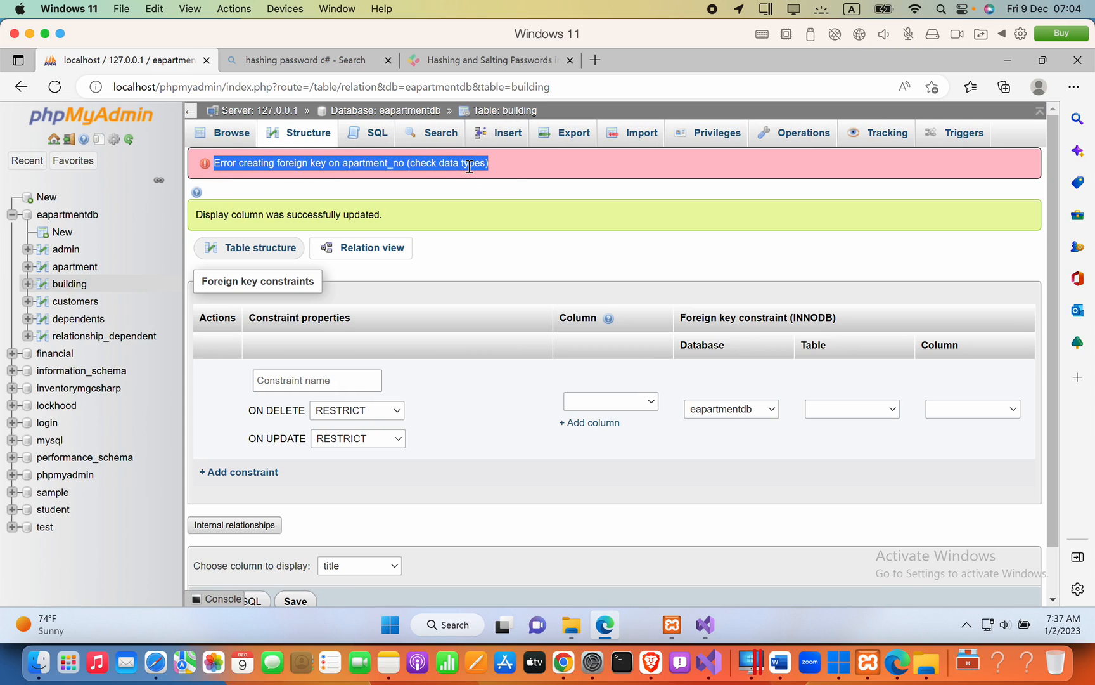
{"action": "mouse_move", "coordinate": [431, 133]}
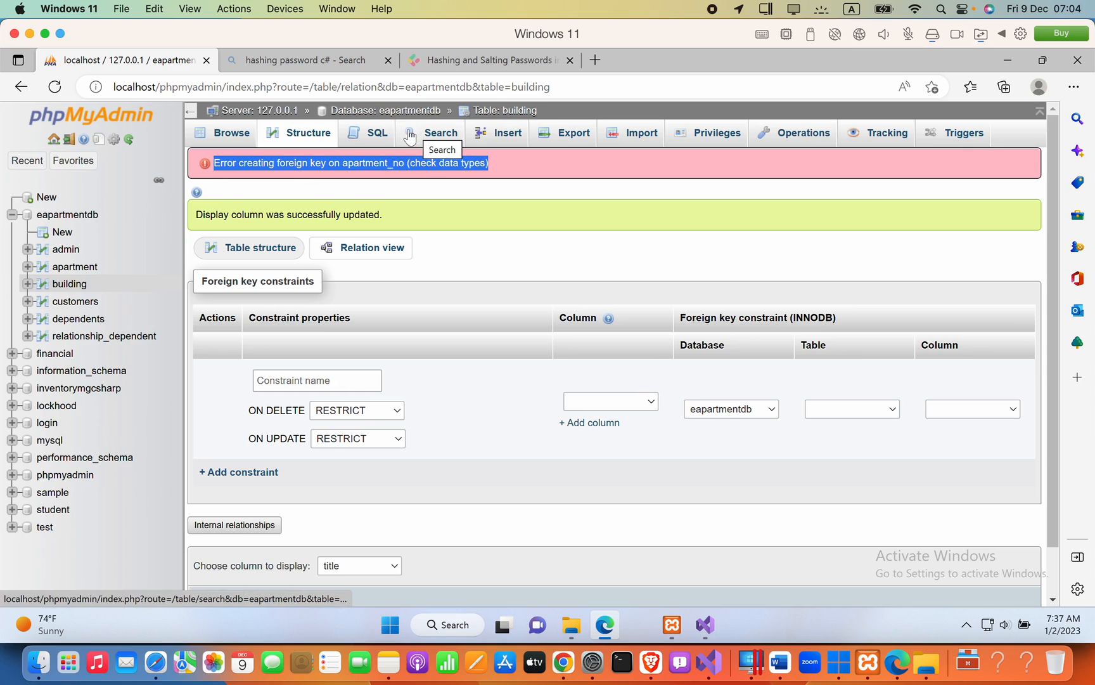
{"action": "mouse_move", "coordinate": [298, 133]}
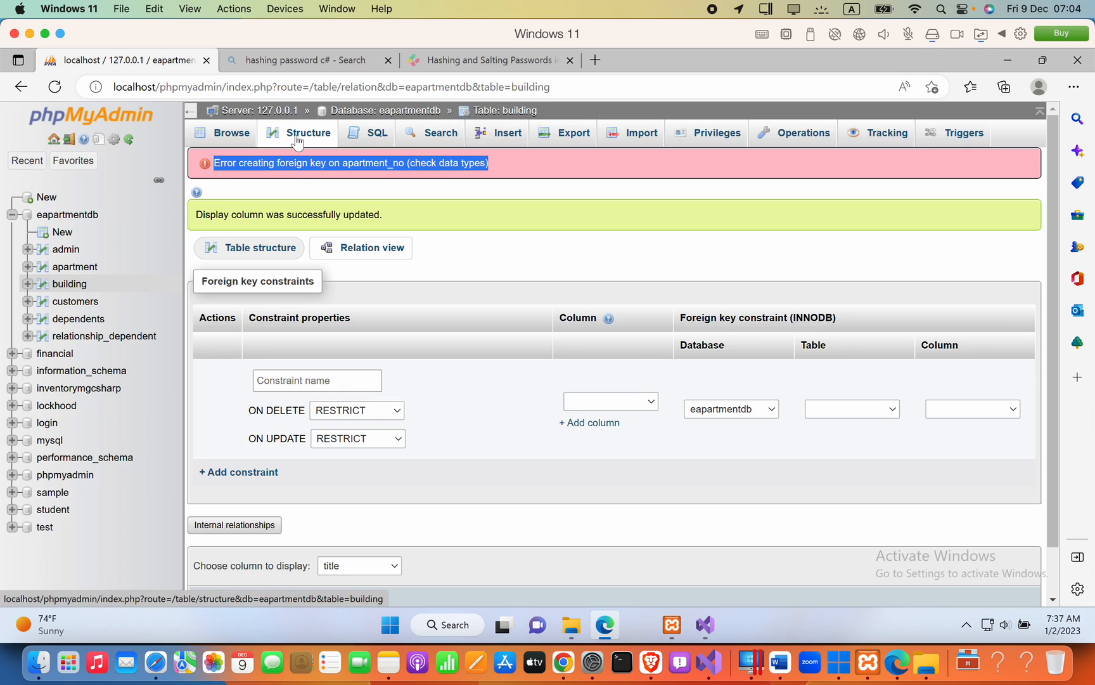
{"action": "mouse_move", "coordinate": [375, 133]}
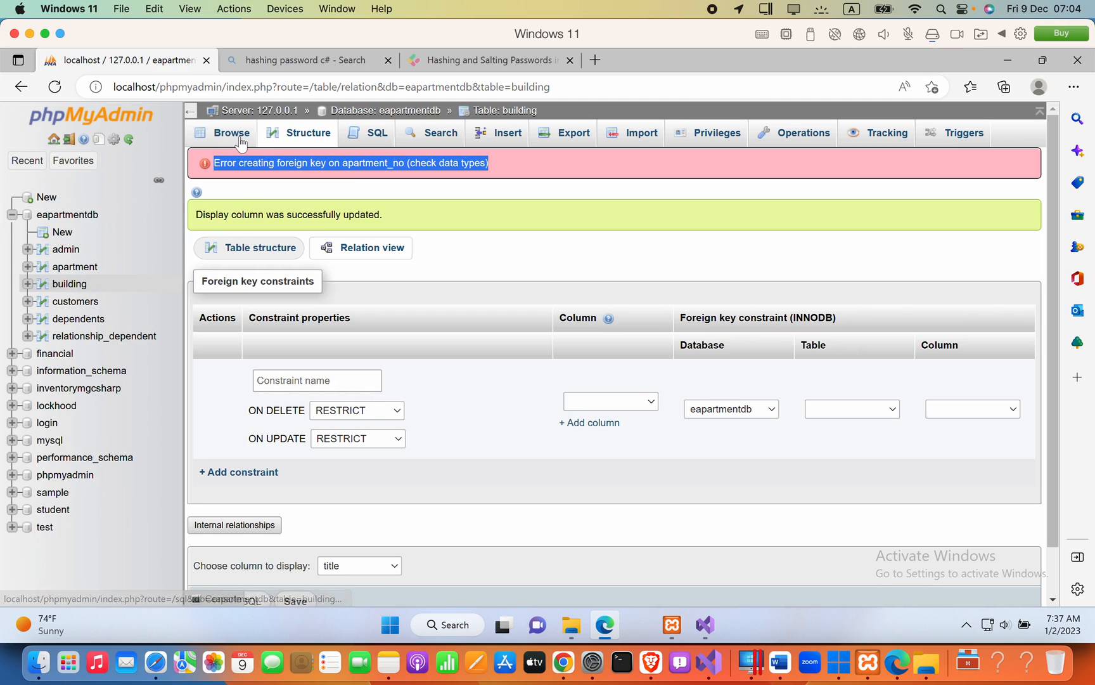
Step: Make building's apartment_no column nullable from the Structure tab and save it
{"action": "left_click", "coordinate": [306, 133]}
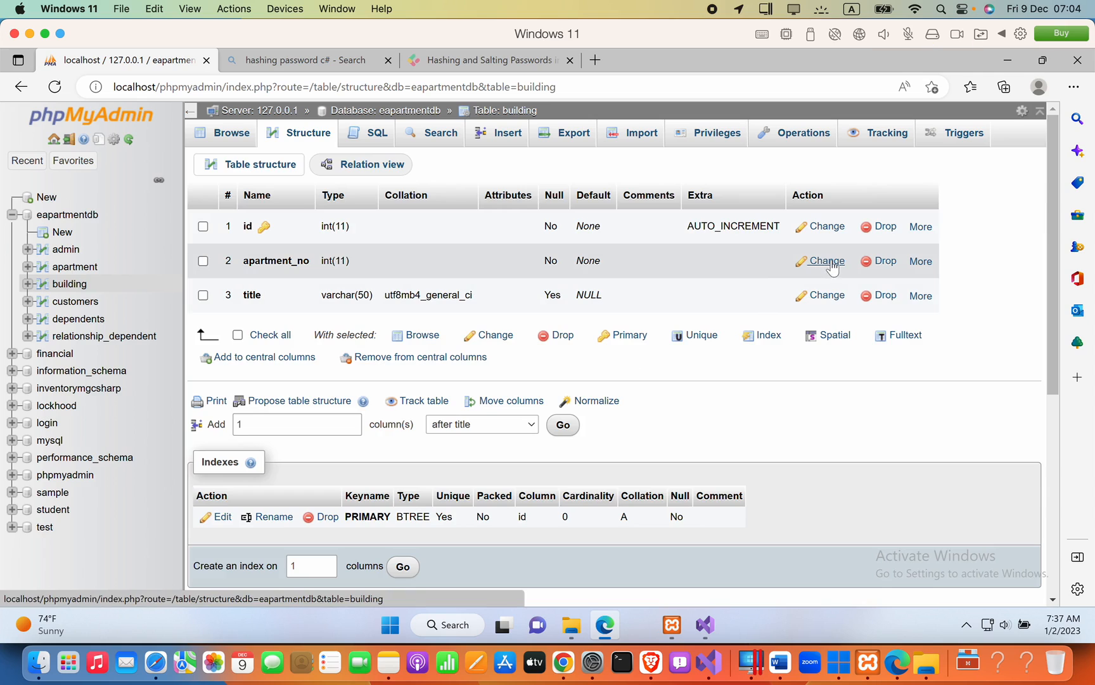
{"action": "left_click", "coordinate": [826, 262]}
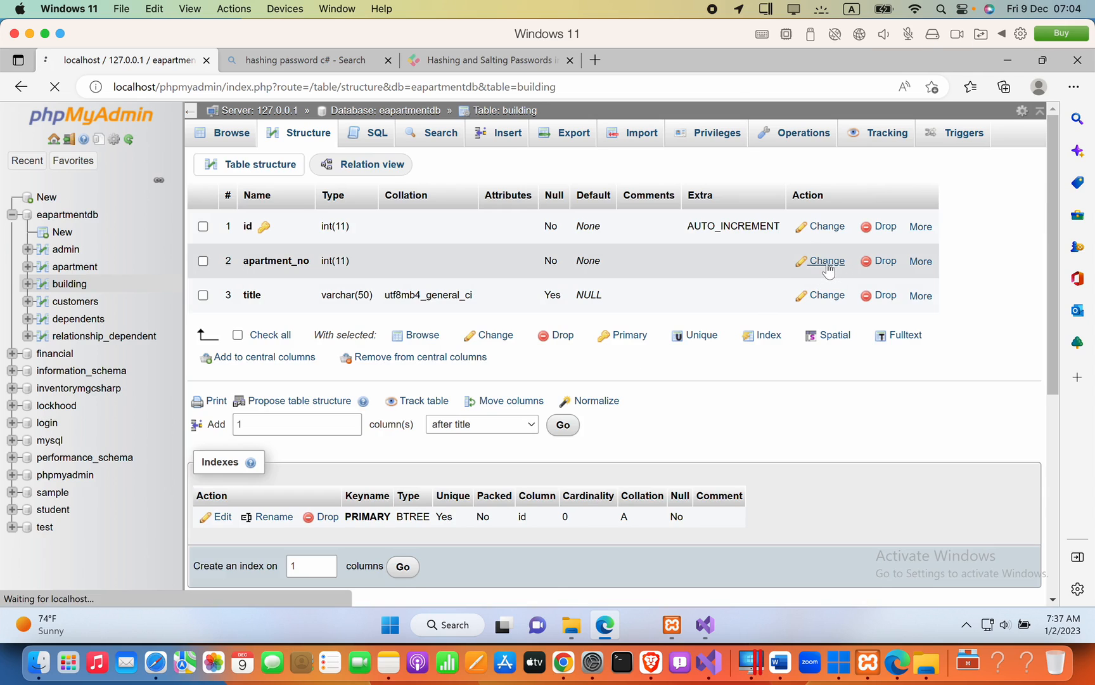
{"action": "left_click", "coordinate": [825, 261]}
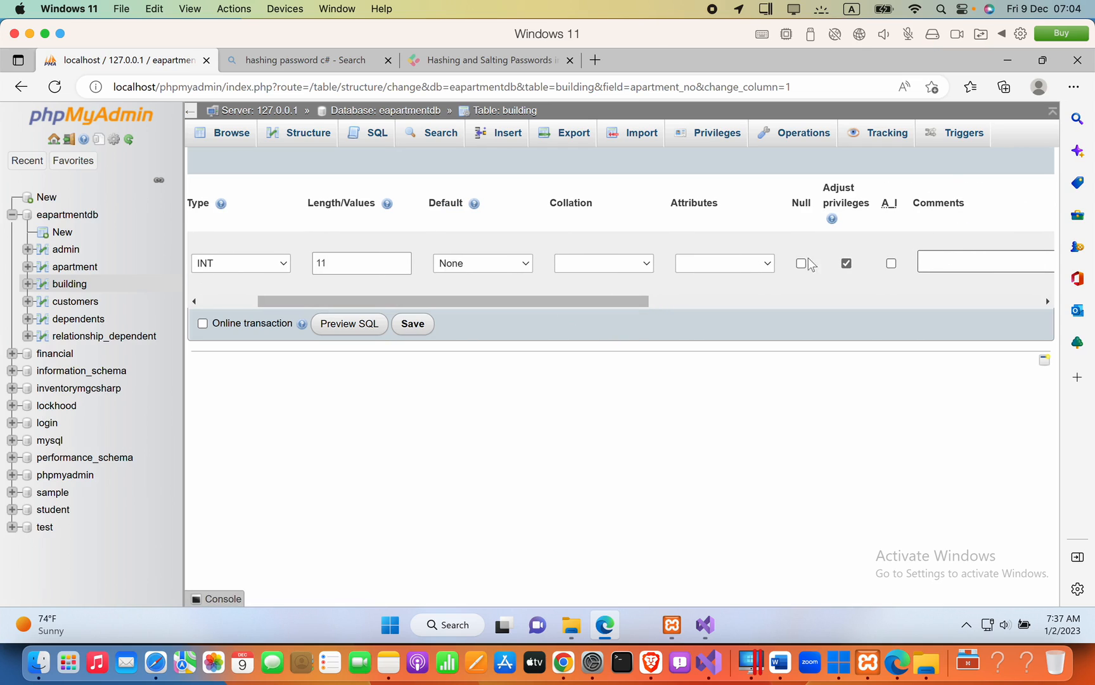
{"action": "left_click", "coordinate": [801, 263]}
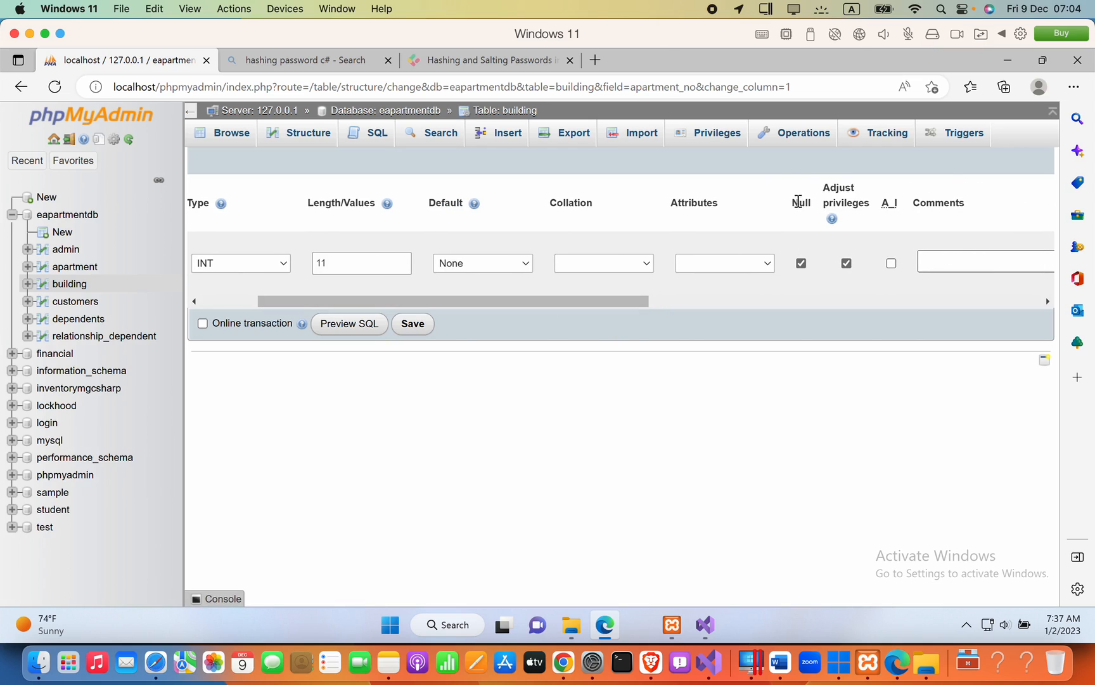
{"action": "double_click", "coordinate": [800, 203]}
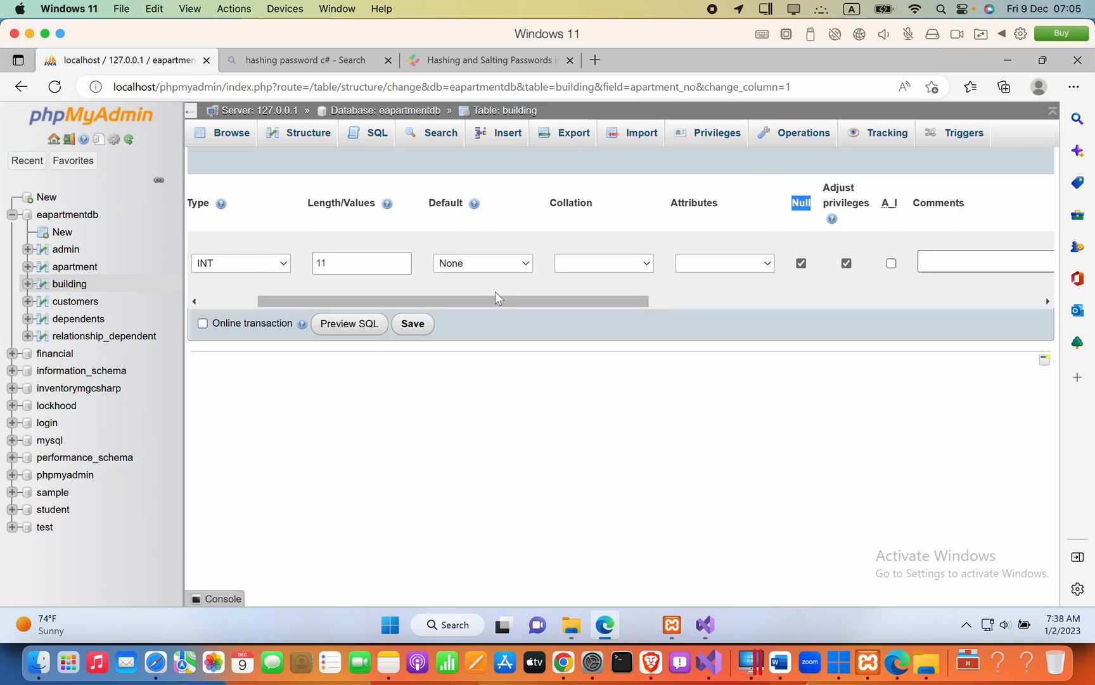
{"action": "mouse_move", "coordinate": [569, 133]}
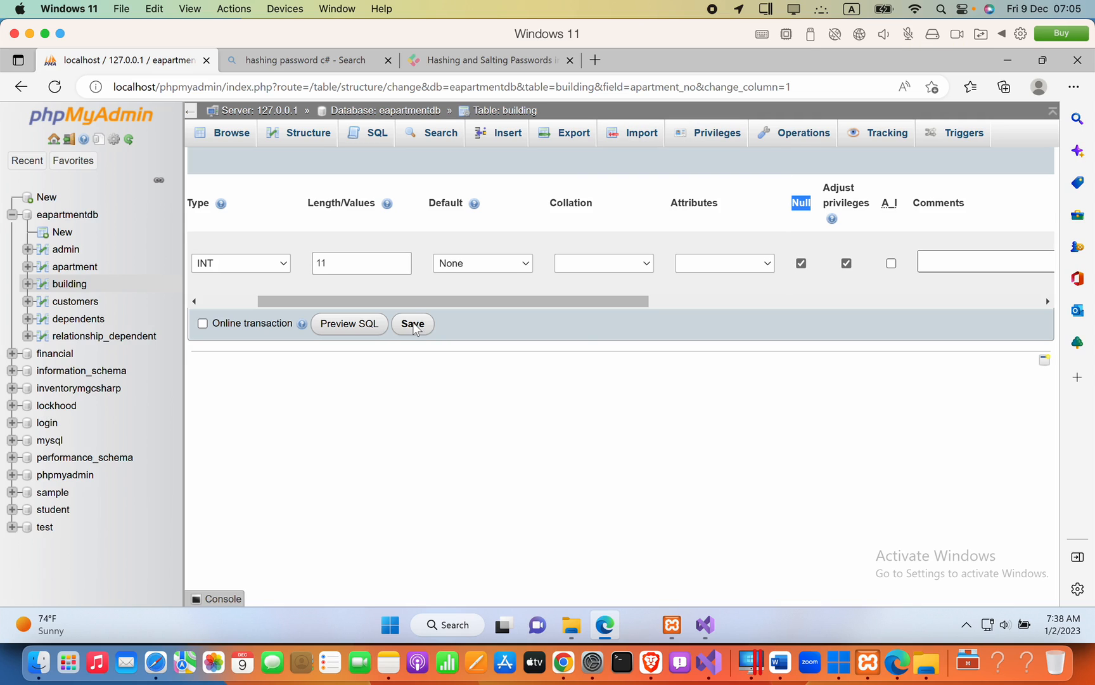
{"action": "left_click", "coordinate": [412, 324]}
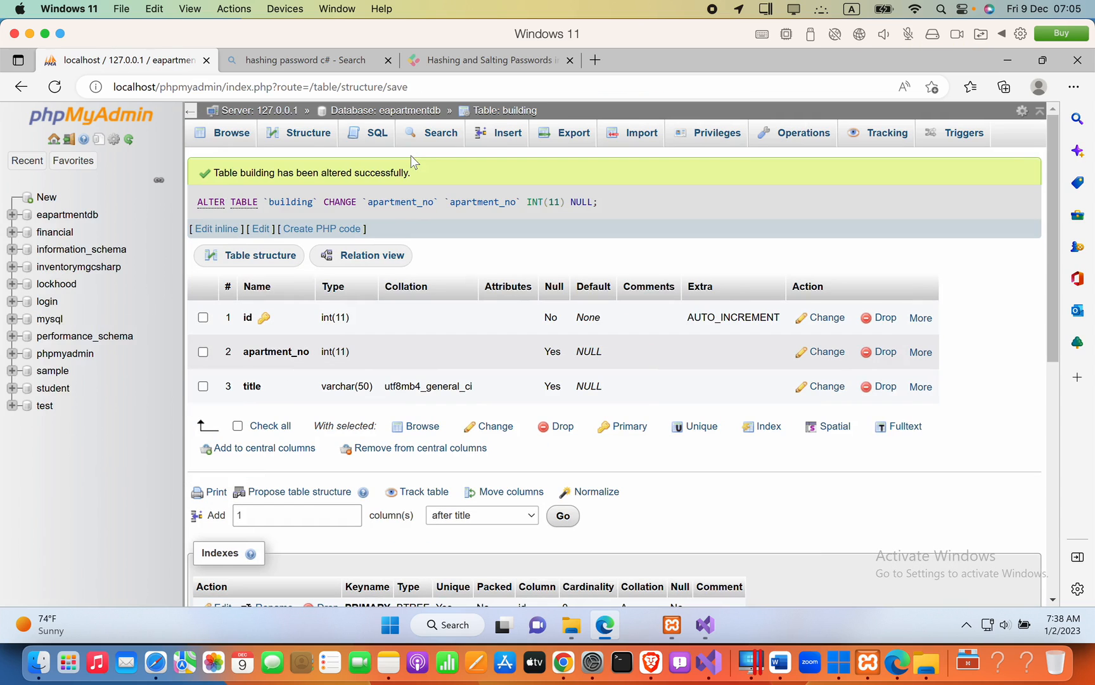
Step: Refill the apartment_has constraint: apartment_no references building's id with SET NULL actions
{"action": "left_click", "coordinate": [360, 254]}
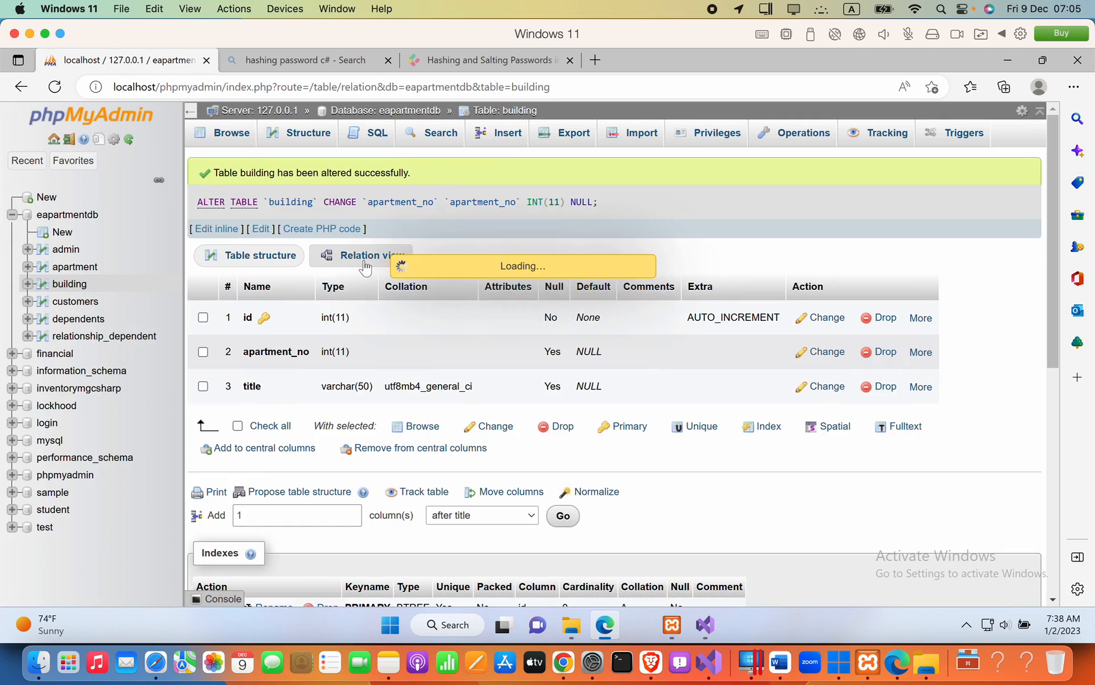
{"action": "left_click", "coordinate": [370, 254]}
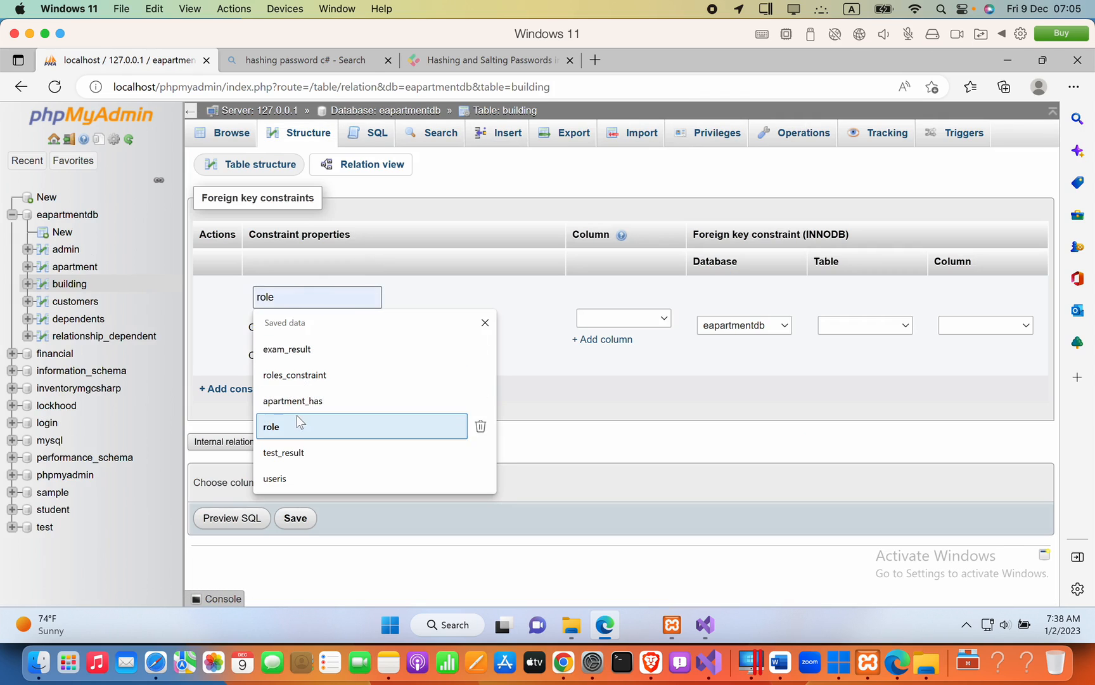
{"action": "left_click", "coordinate": [293, 401]}
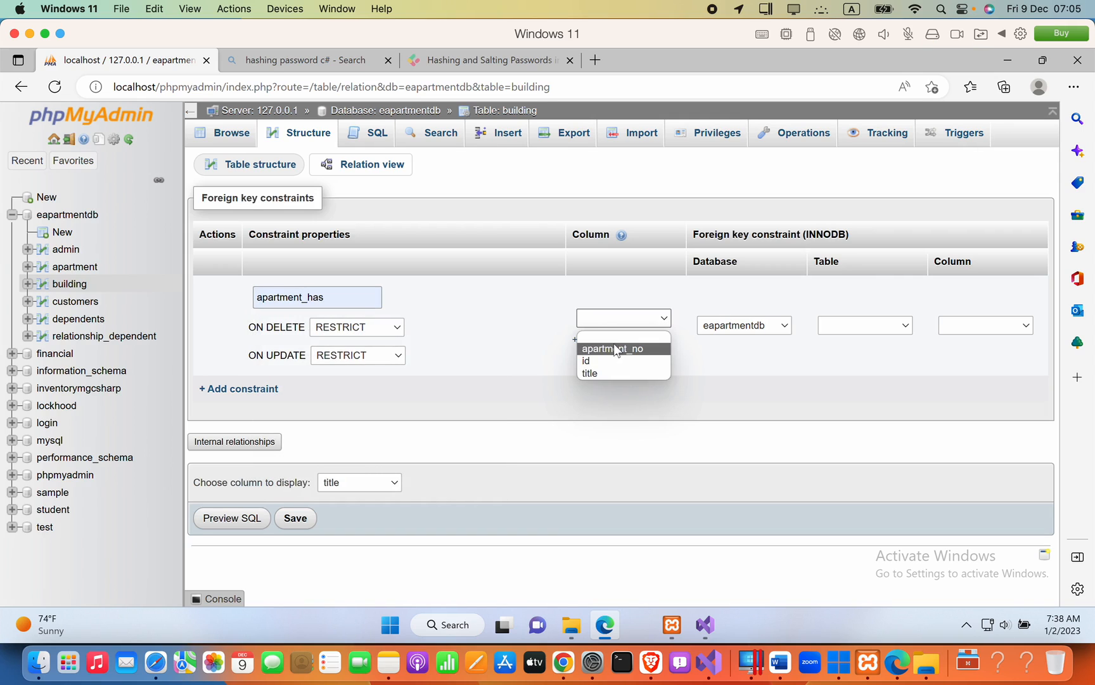
{"action": "left_click", "coordinate": [865, 324]}
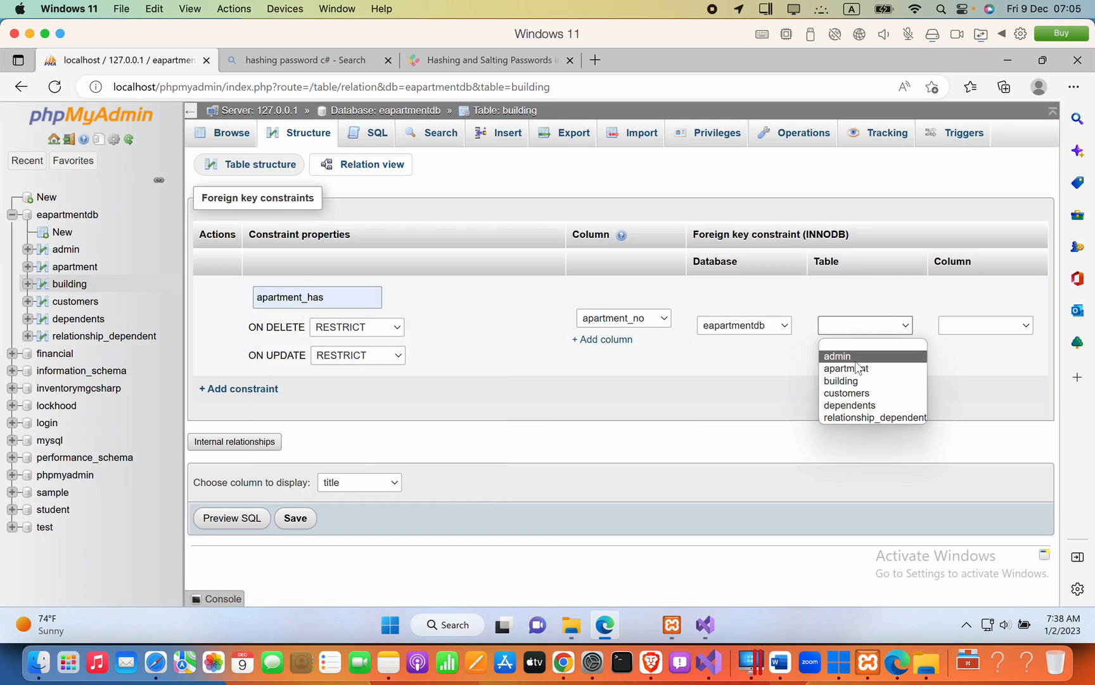
{"action": "left_click", "coordinate": [840, 380]}
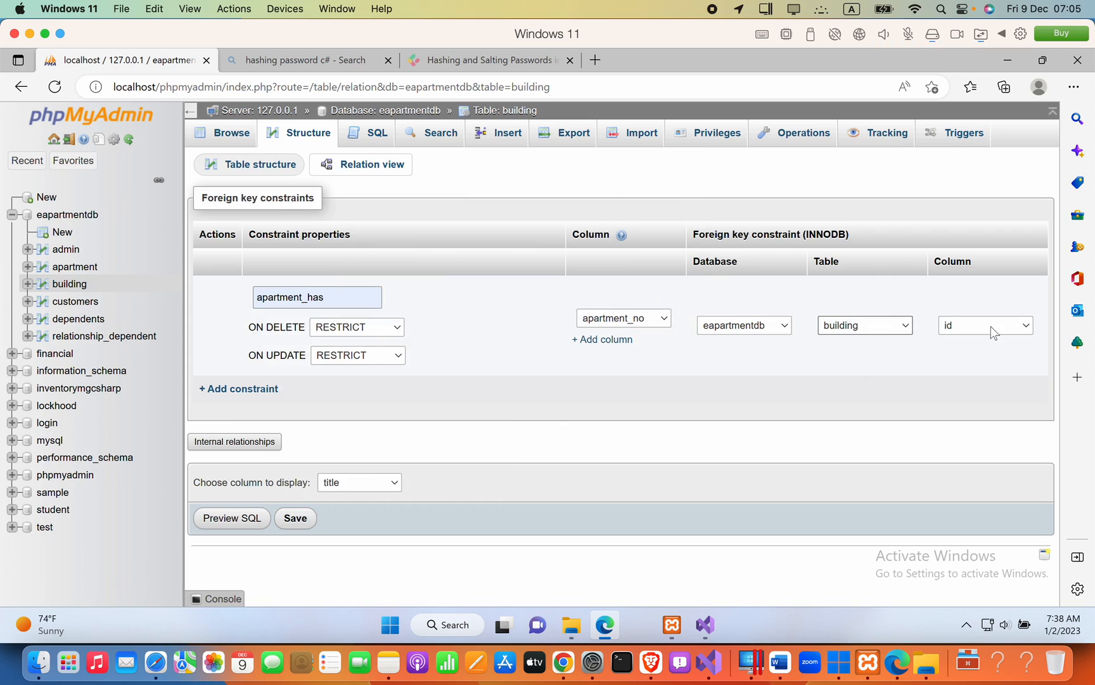
{"action": "left_click", "coordinate": [985, 324]}
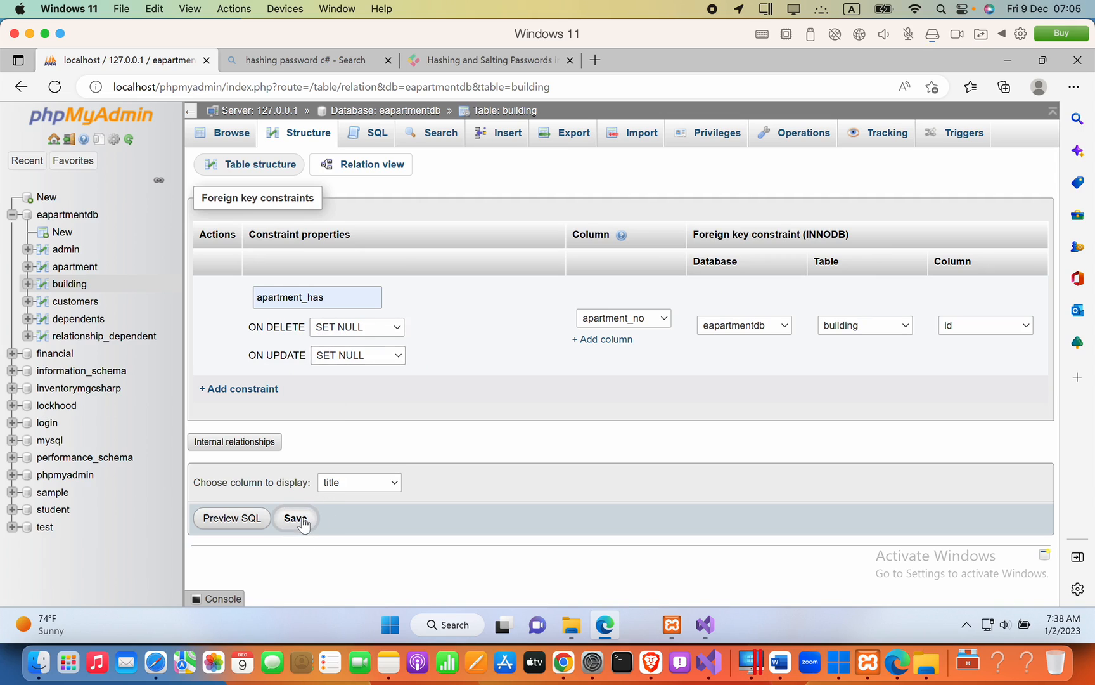
Step: Save and create the apartment_has foreign key via ALTER TABLE ADD CONSTRAINT
{"action": "left_click", "coordinate": [295, 519]}
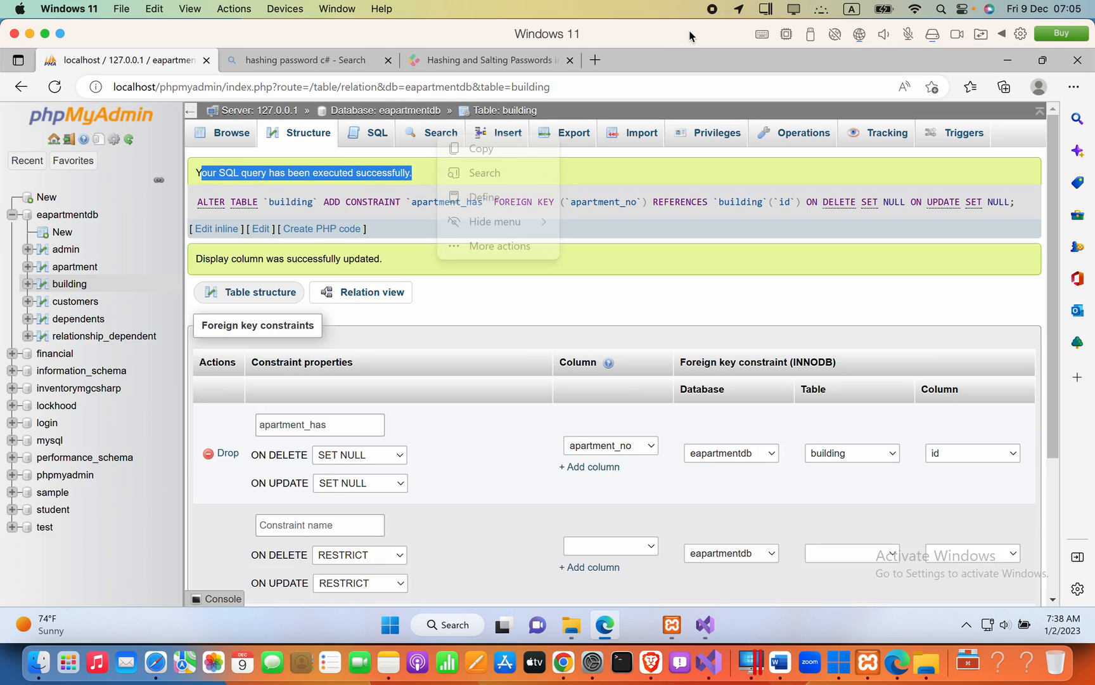
{"action": "mouse_move", "coordinate": [723, 7]}
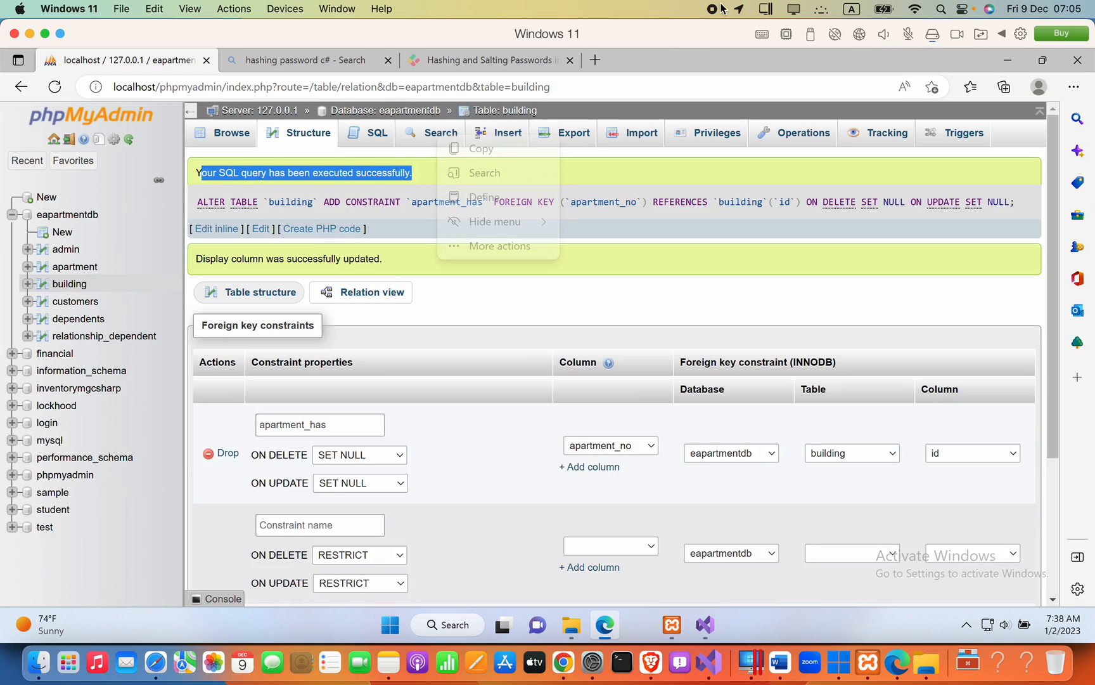